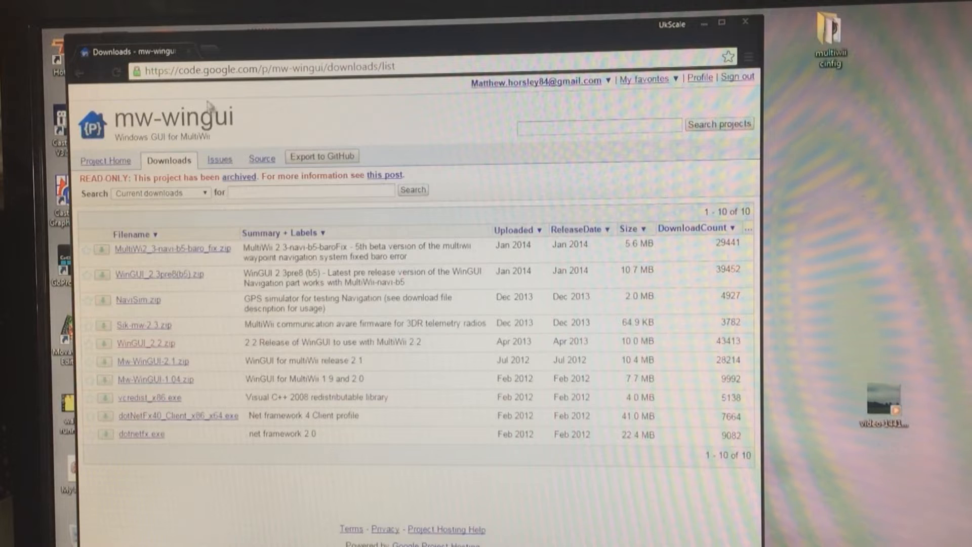
Open the Google Code download page for WinGUI_2.2.zip and dismiss the WinRAR trial notice.
{"action": "left_click", "coordinate": [266, 67]}
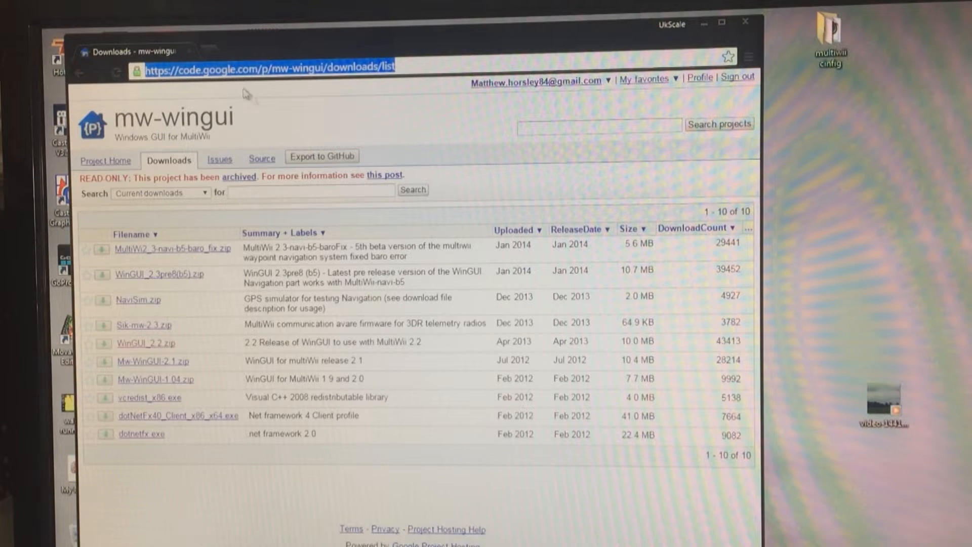
{"action": "mouse_move", "coordinate": [202, 90]}
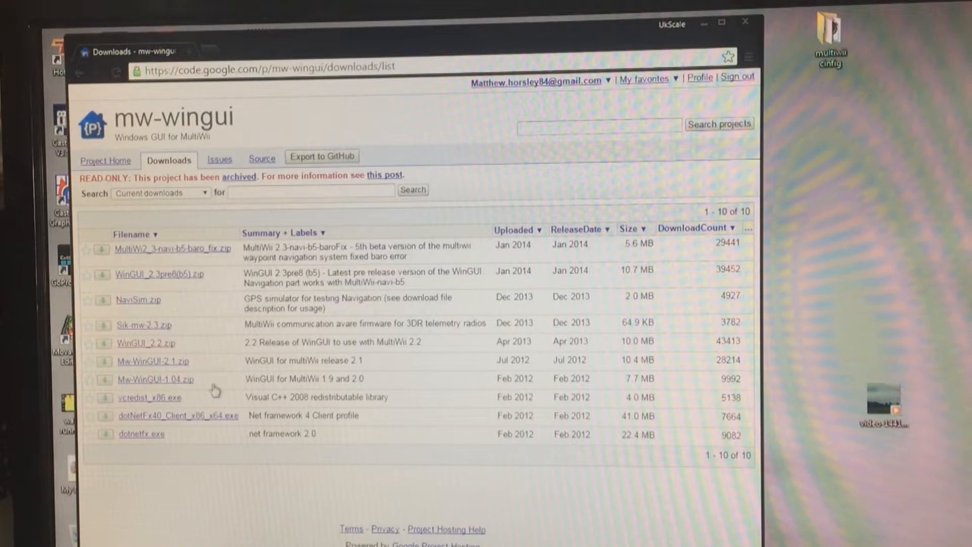
{"action": "mouse_move", "coordinate": [142, 354]}
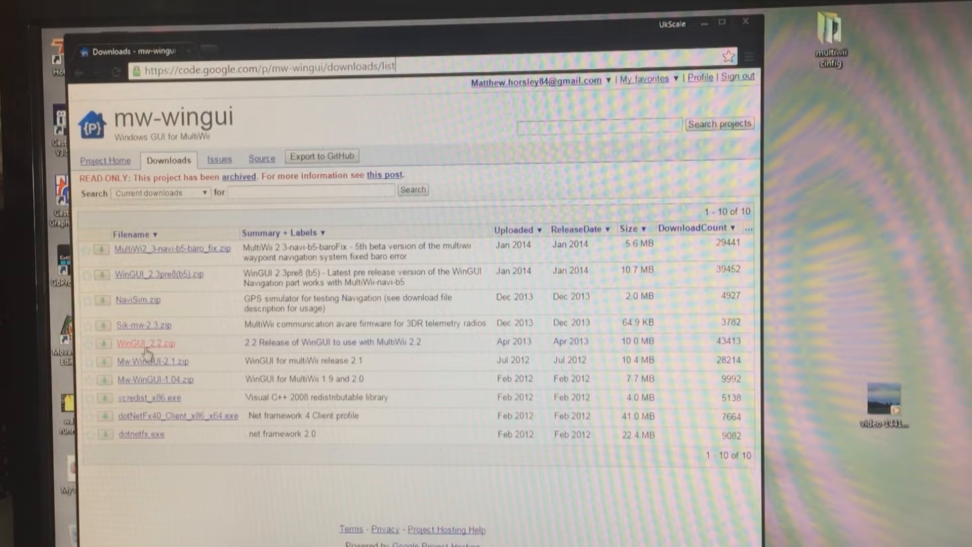
{"action": "mouse_move", "coordinate": [163, 351]}
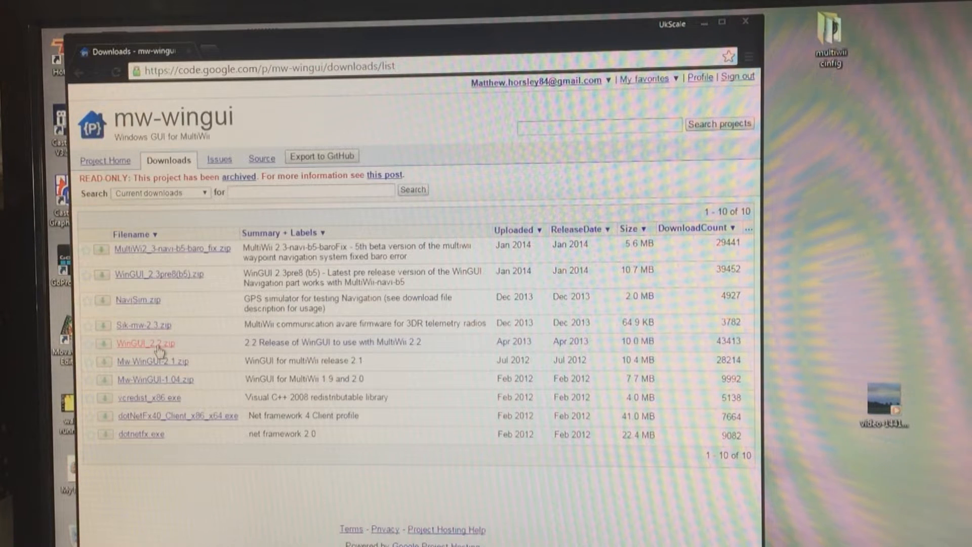
{"action": "left_click", "coordinate": [145, 344]}
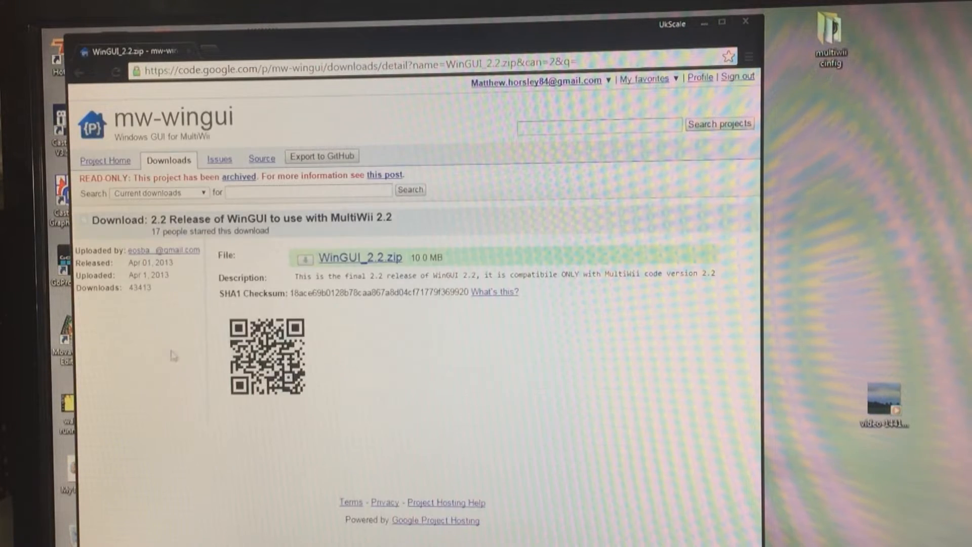
{"action": "mouse_move", "coordinate": [280, 269]}
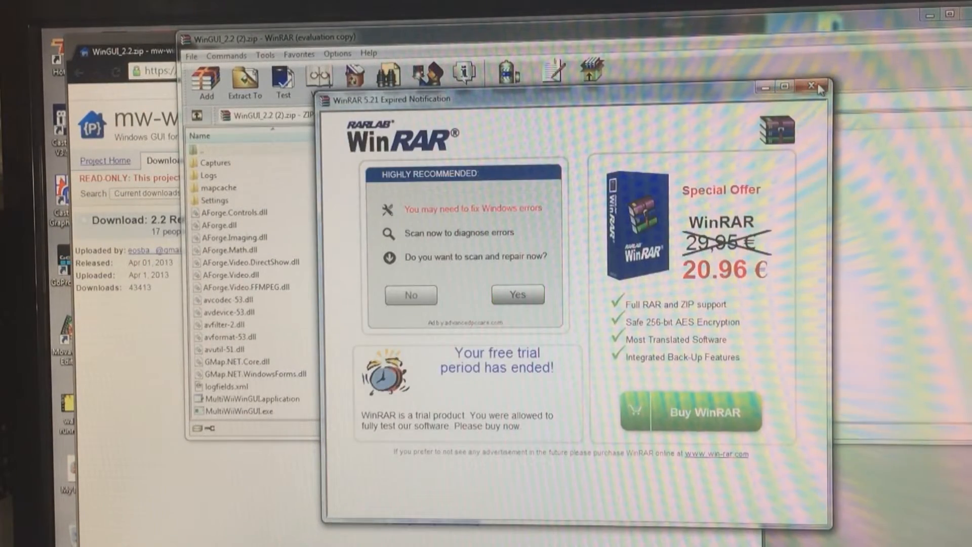
{"action": "left_click", "coordinate": [811, 85]}
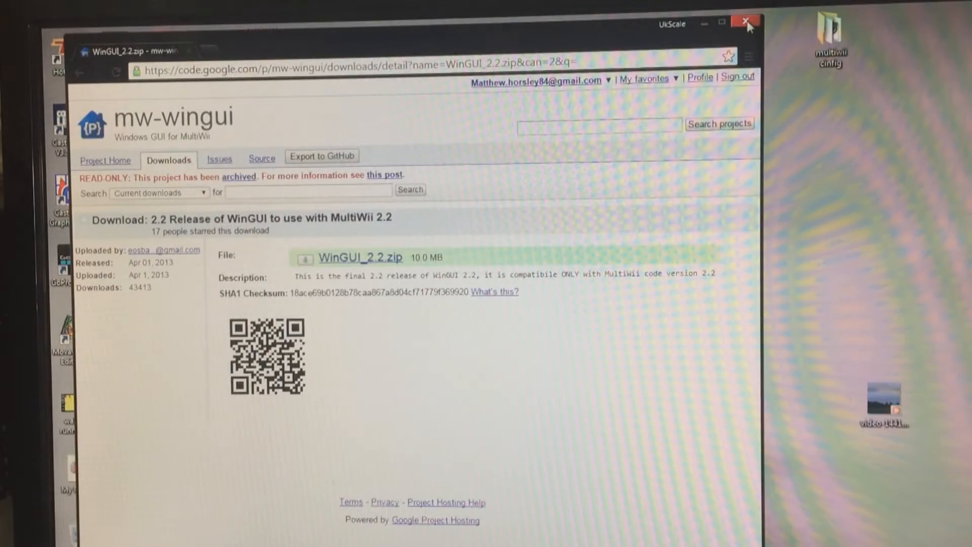
Close the browser and browse the Downloads folder down to the WinGUI_2.2 archive.
{"action": "left_click", "coordinate": [747, 21]}
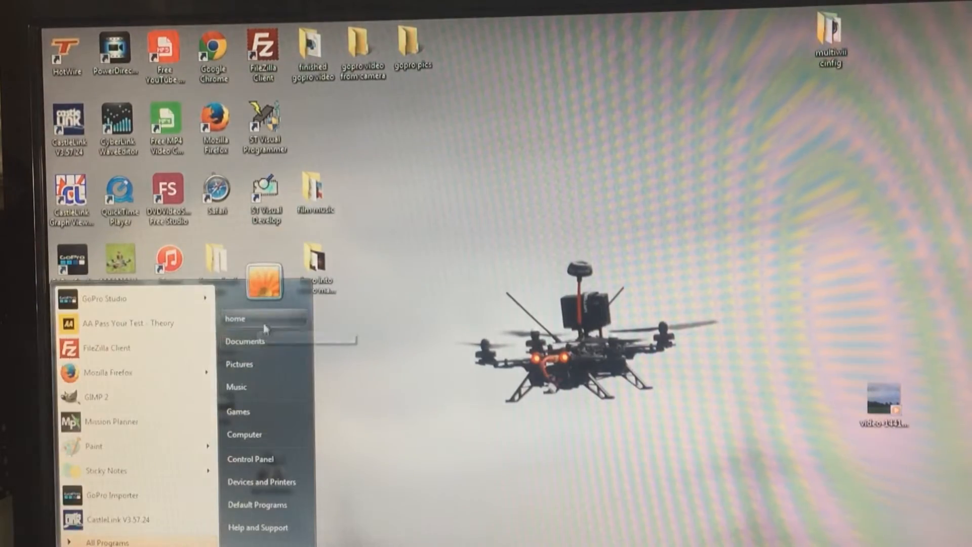
{"action": "left_click", "coordinate": [245, 341]}
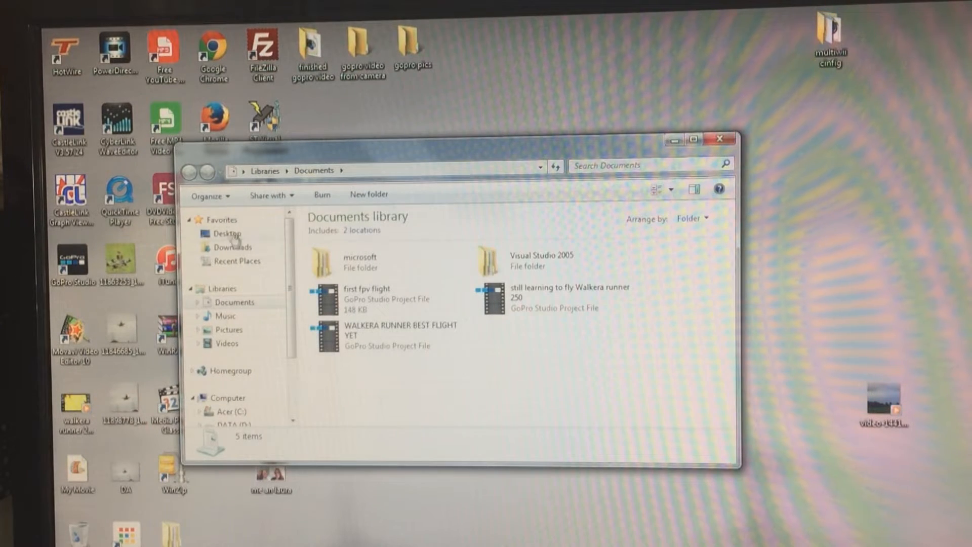
{"action": "left_click", "coordinate": [235, 247]}
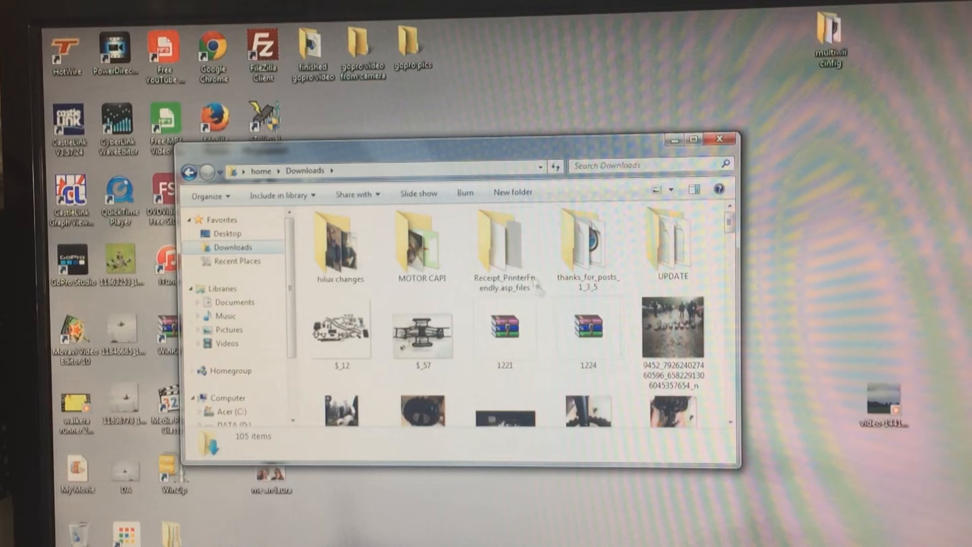
{"action": "scroll", "scroll_direction": "down", "scroll_amount": 3}
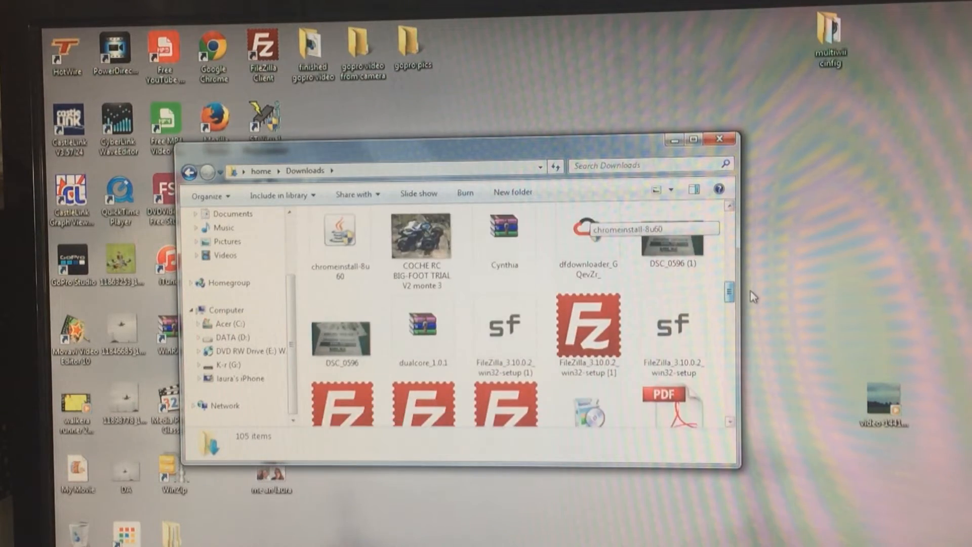
{"action": "scroll", "scroll_direction": "down", "scroll_amount": 3}
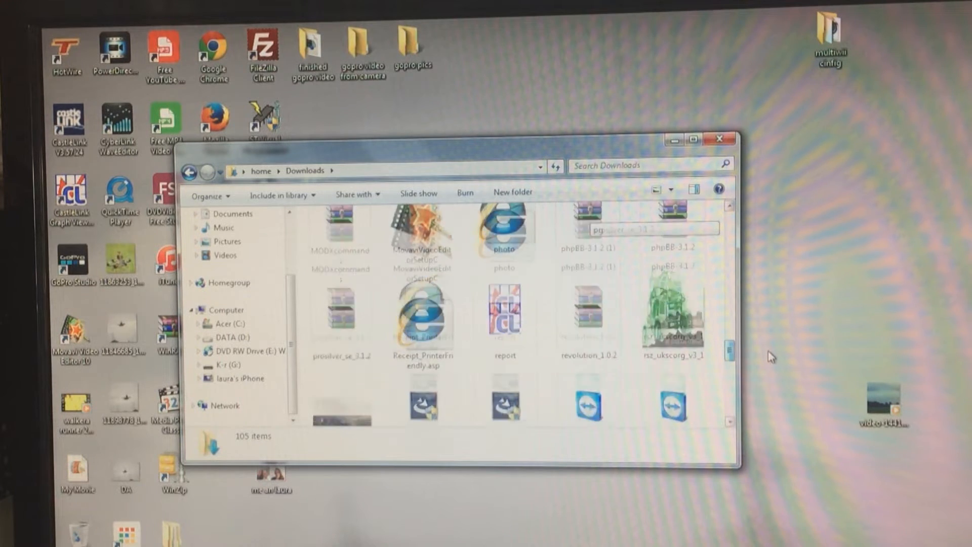
{"action": "scroll", "scroll_direction": "down", "scroll_amount": 3}
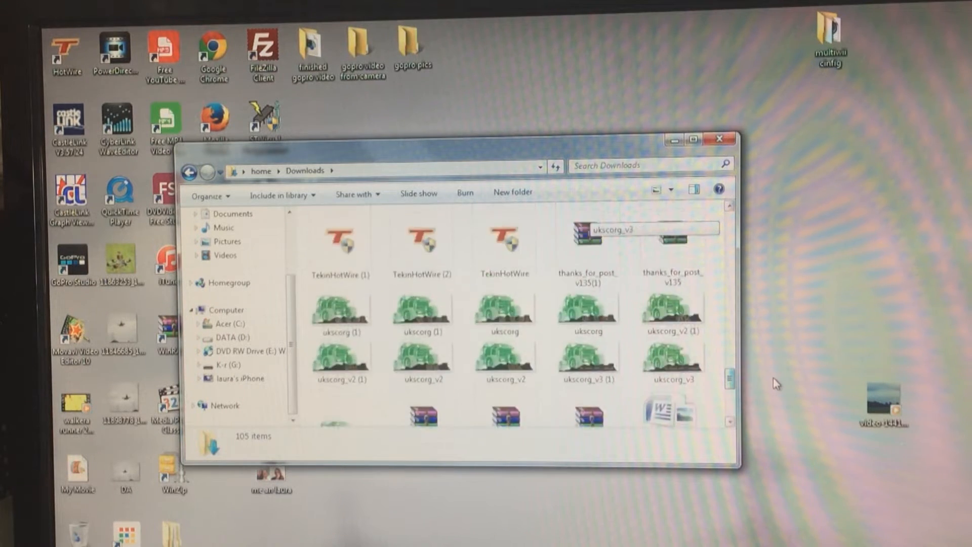
{"action": "scroll", "scroll_direction": "down", "scroll_amount": 3}
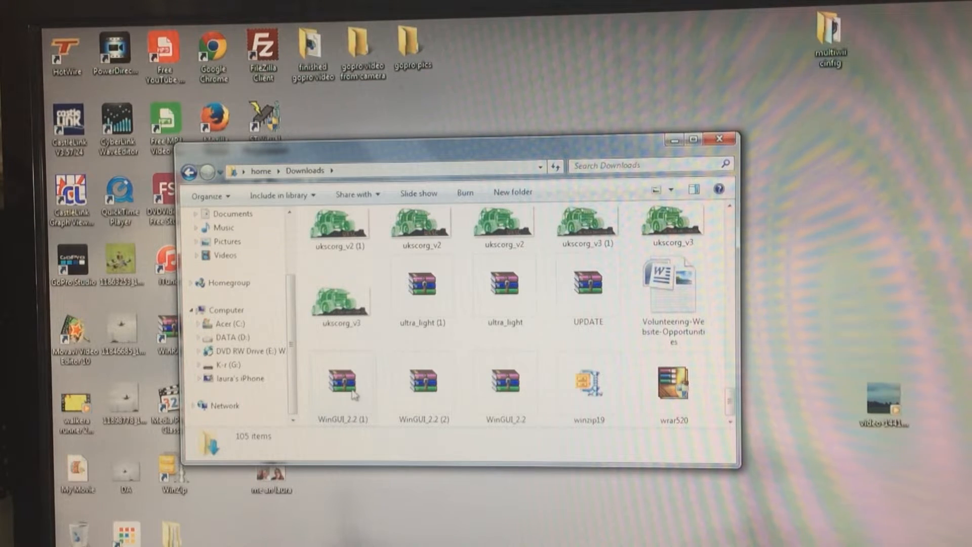
{"action": "mouse_move", "coordinate": [504, 383]}
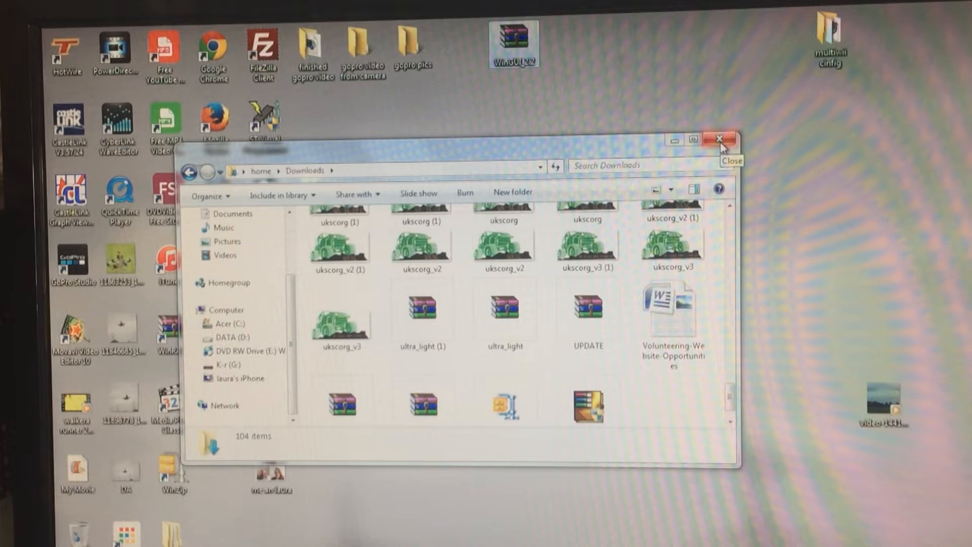
Extract the WinGUI_2.2 archive's files into a new multiwii desktop folder and close WinRAR.
{"action": "left_click", "coordinate": [719, 139]}
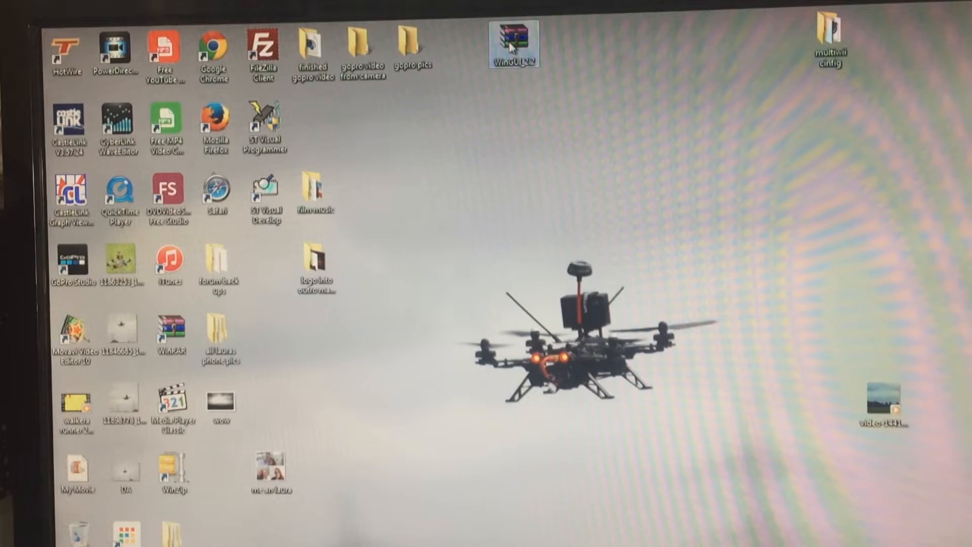
{"action": "double_click", "coordinate": [514, 43]}
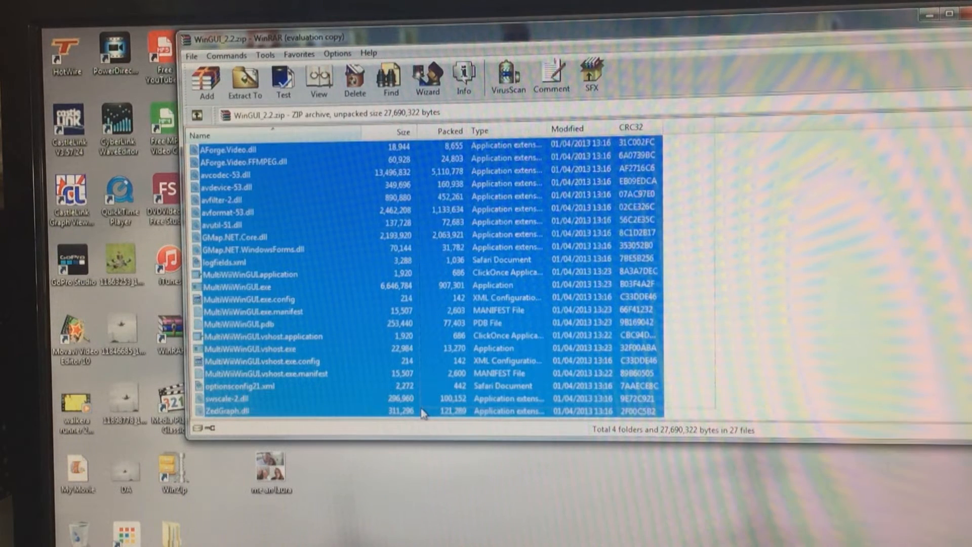
{"action": "left_click", "coordinate": [421, 412]}
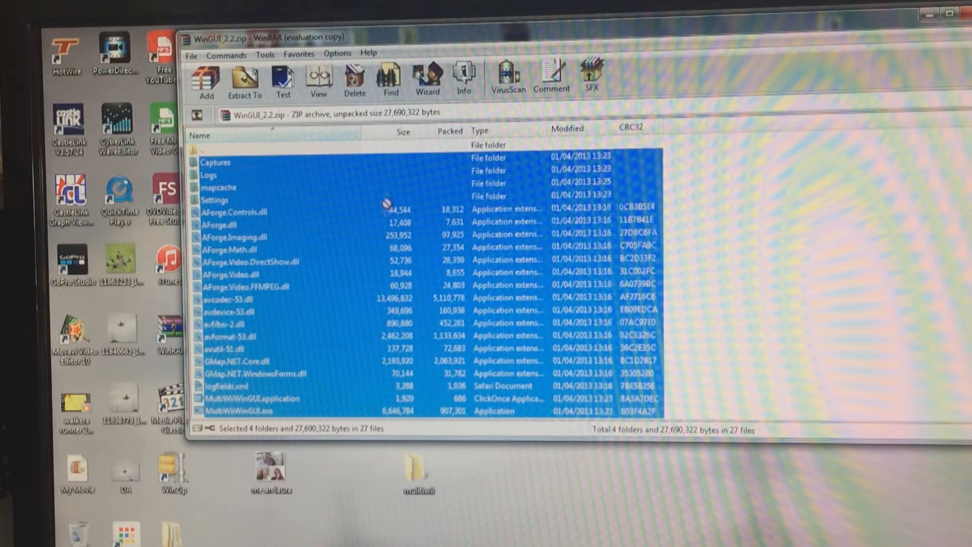
{"action": "left_click", "coordinate": [244, 84]}
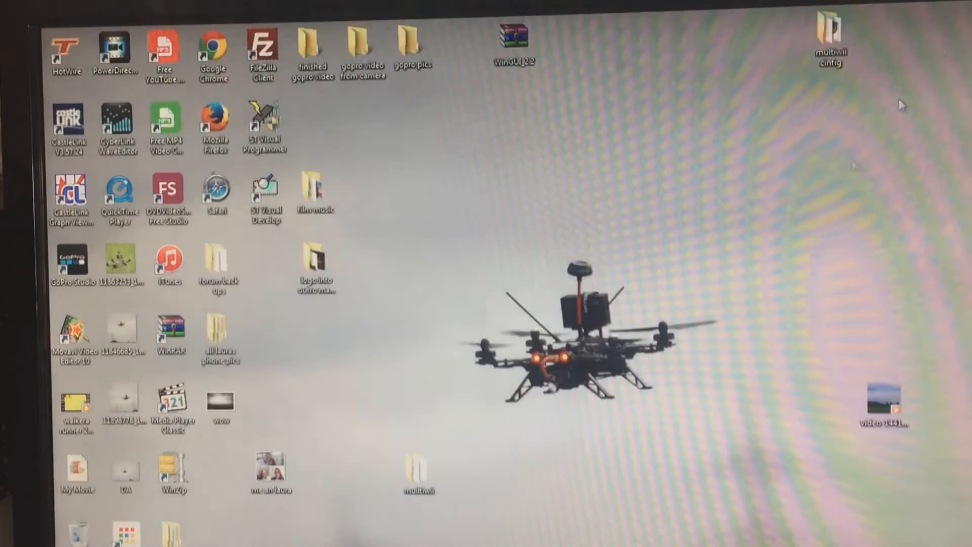
Launch MultiWiiWinGUI.exe from the multiwii folder, raising the unverified-publisher warning.
{"action": "double_click", "coordinate": [418, 469]}
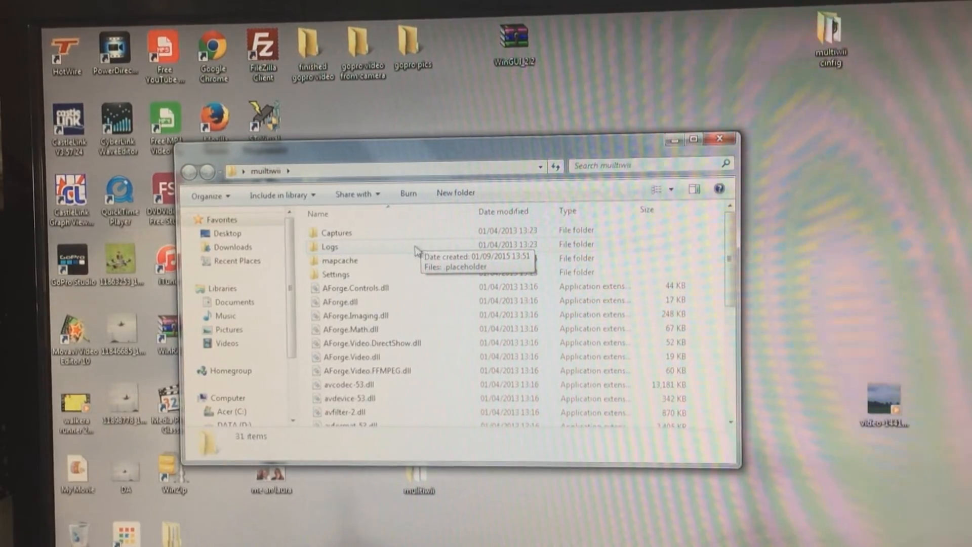
{"action": "scroll", "scroll_direction": "down", "scroll_amount": 3}
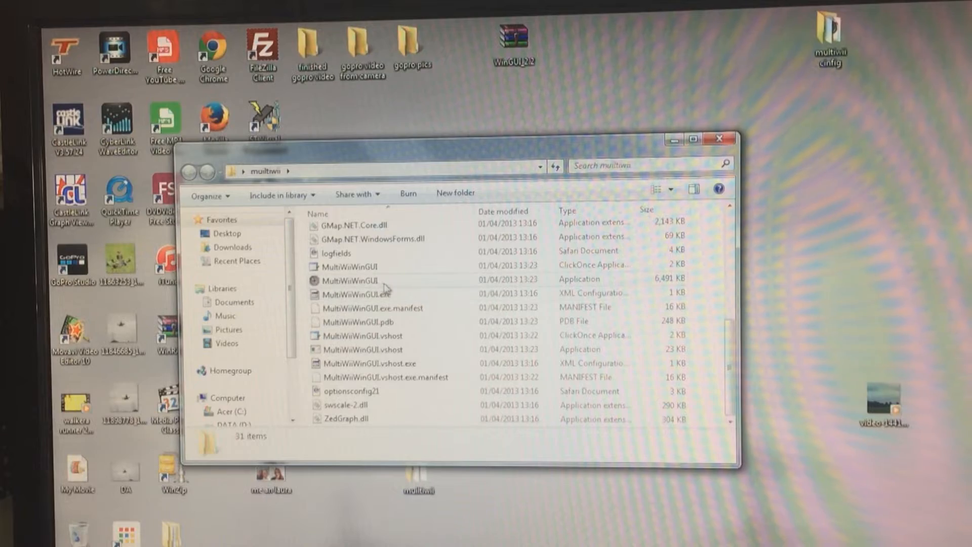
{"action": "mouse_move", "coordinate": [351, 280]}
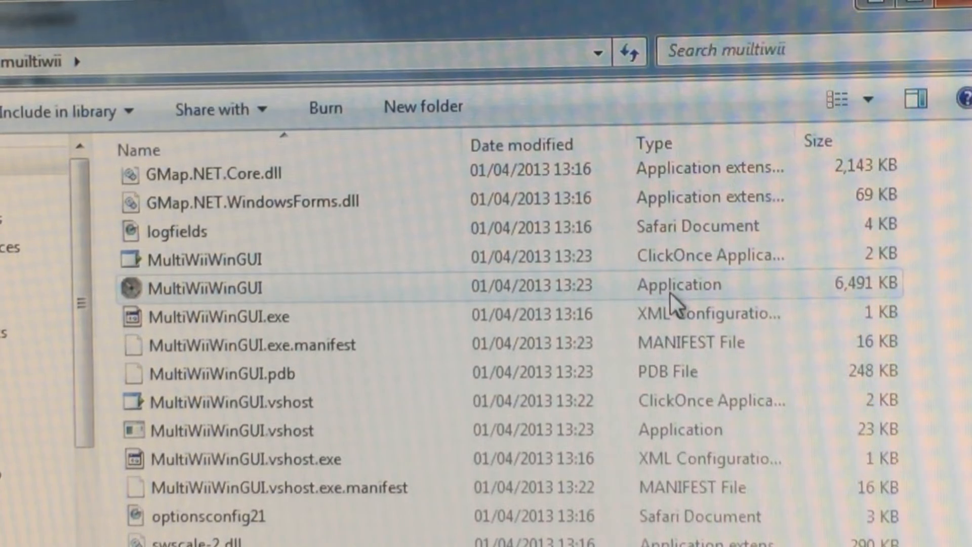
{"action": "mouse_move", "coordinate": [171, 291]}
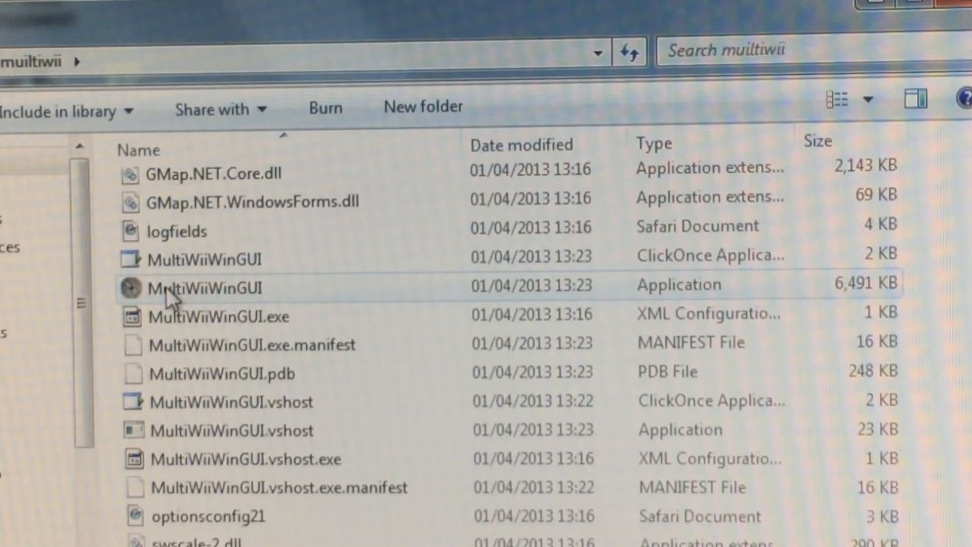
{"action": "double_click", "coordinate": [205, 287]}
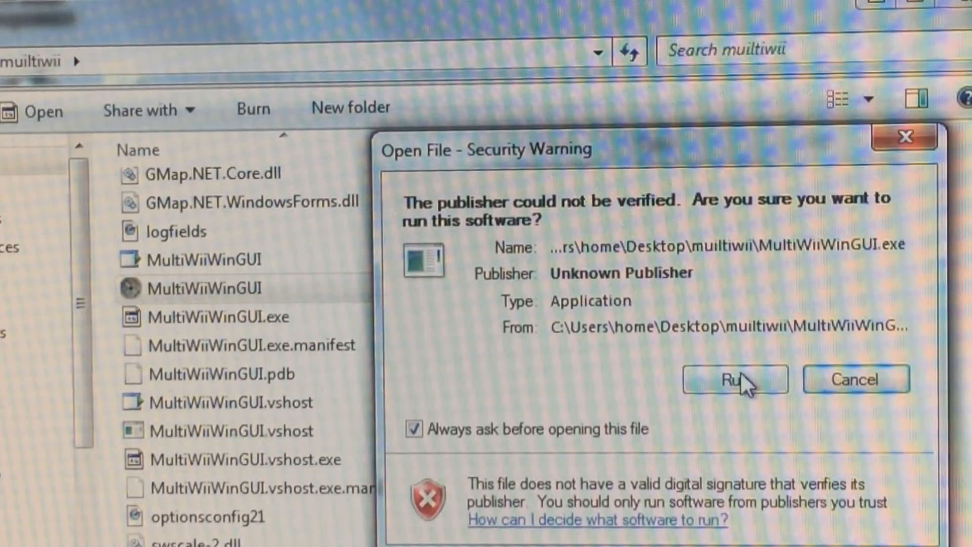
Allow the unverified MultiWiiWinGUI software to run.
{"action": "left_click", "coordinate": [733, 378]}
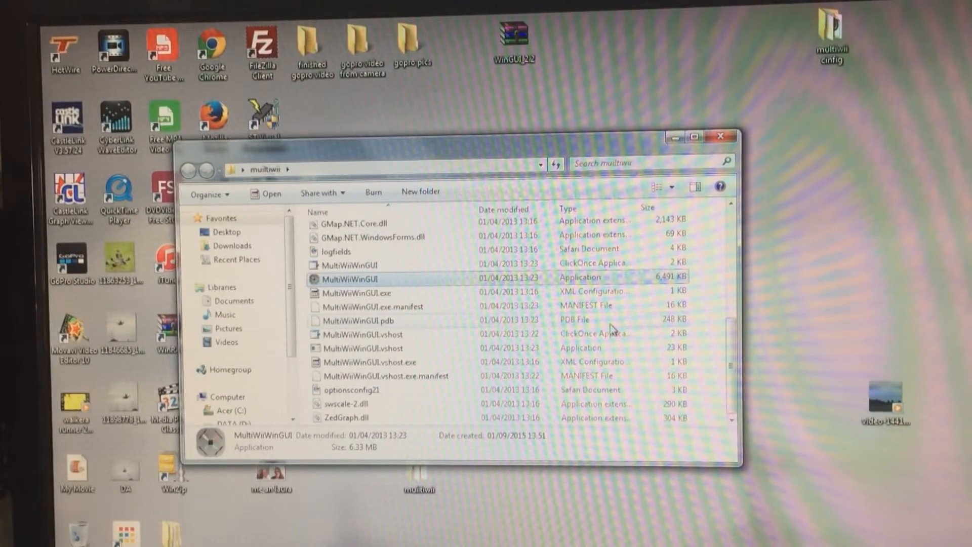
{"action": "mouse_move", "coordinate": [721, 137]}
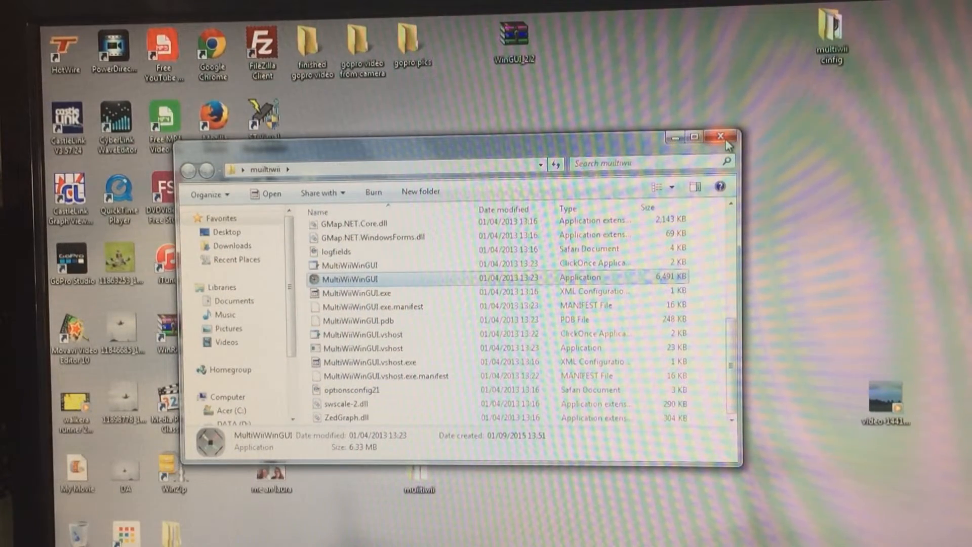
{"action": "mouse_move", "coordinate": [721, 136]}
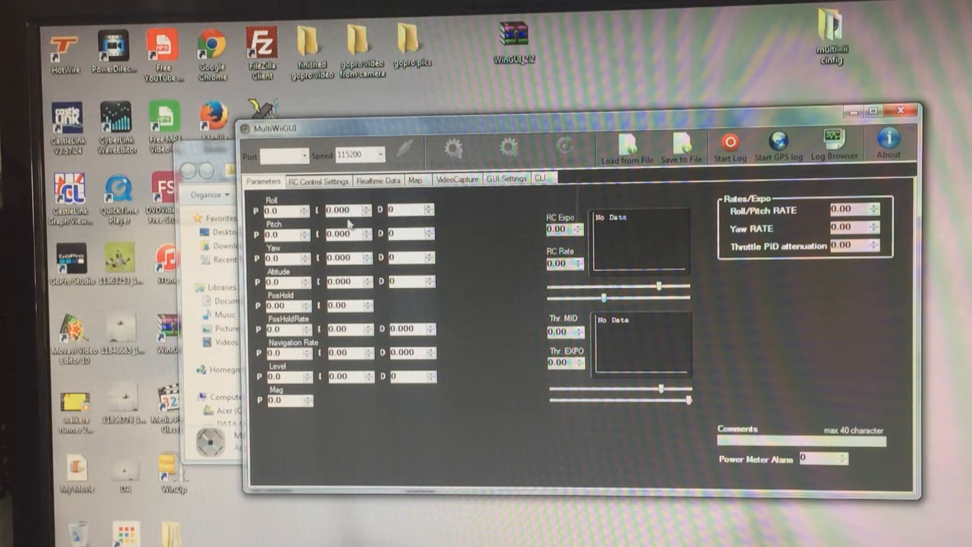
{"action": "mouse_move", "coordinate": [353, 201]}
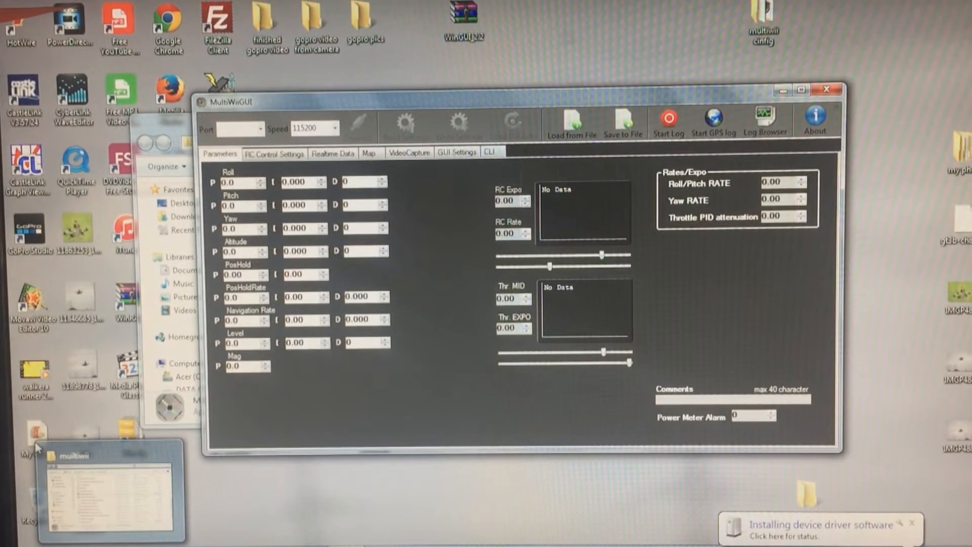
Connect to the quadcopter on COM5 at 115200 to load its PID values.
{"action": "left_click", "coordinate": [290, 127]}
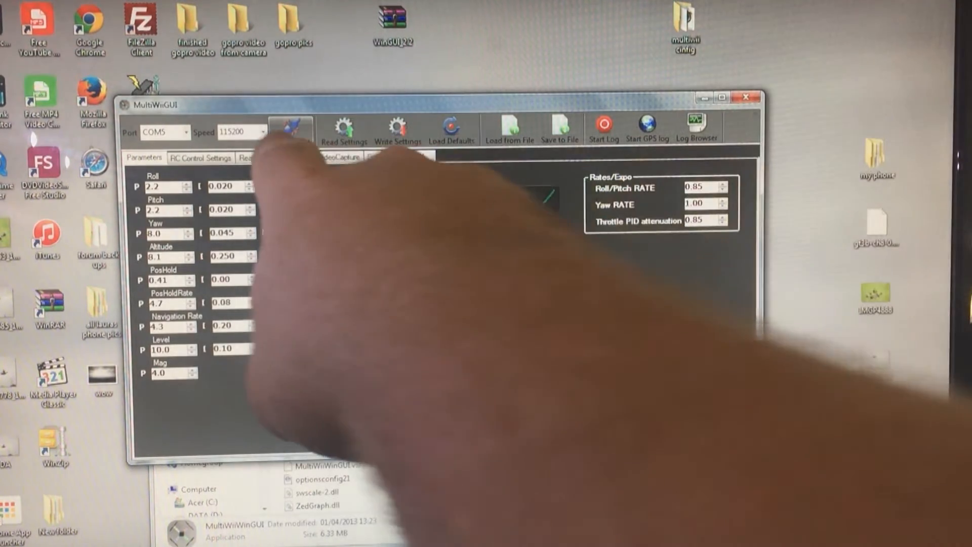
Reconnect and view the RC Control Settings with ARM, ANGLE and HORIZON switch modes, then the Realtime Data page.
{"action": "left_click", "coordinate": [291, 127]}
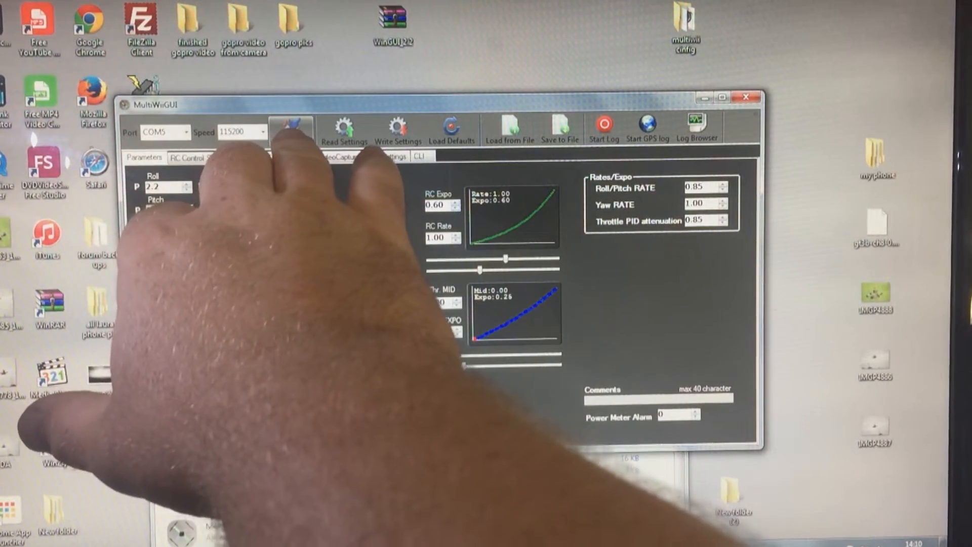
{"action": "left_click", "coordinate": [292, 128]}
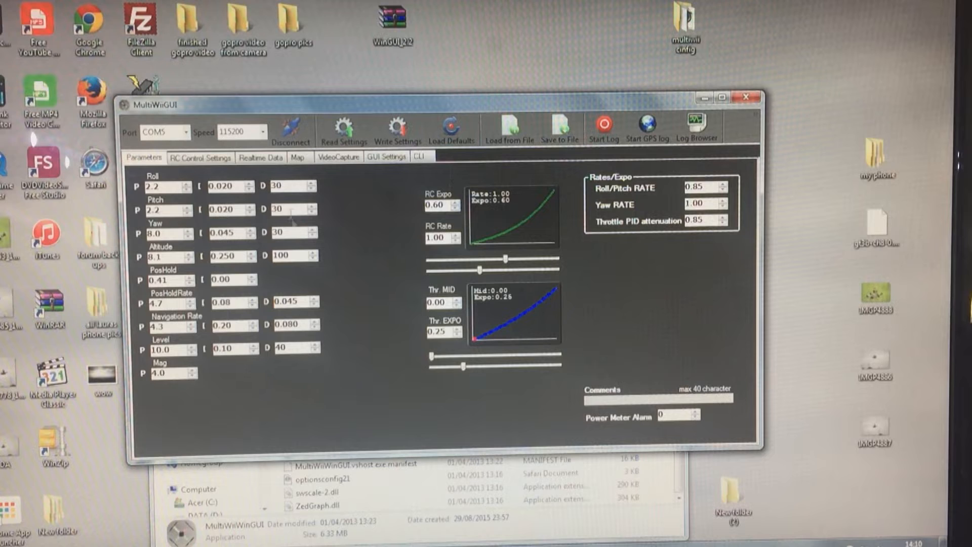
{"action": "mouse_move", "coordinate": [488, 236]}
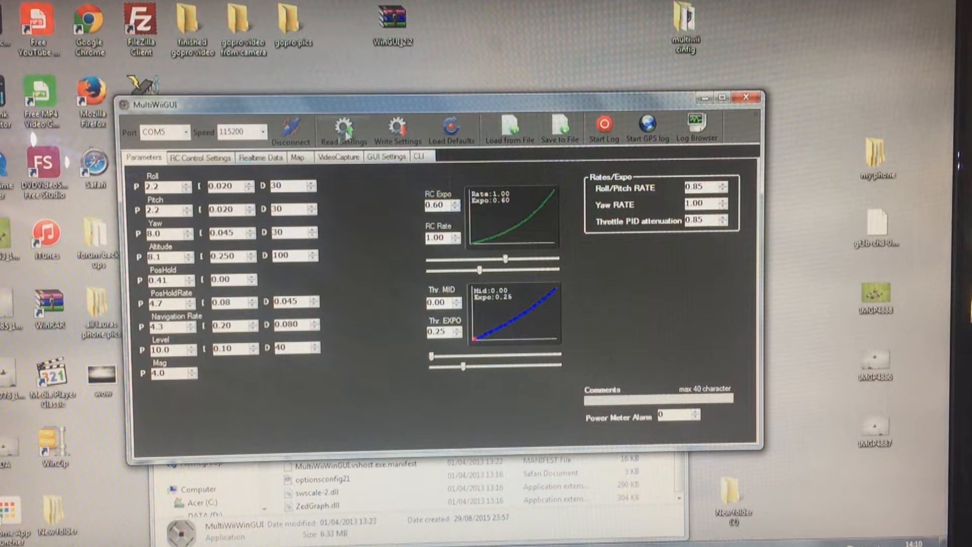
{"action": "left_click", "coordinate": [200, 157]}
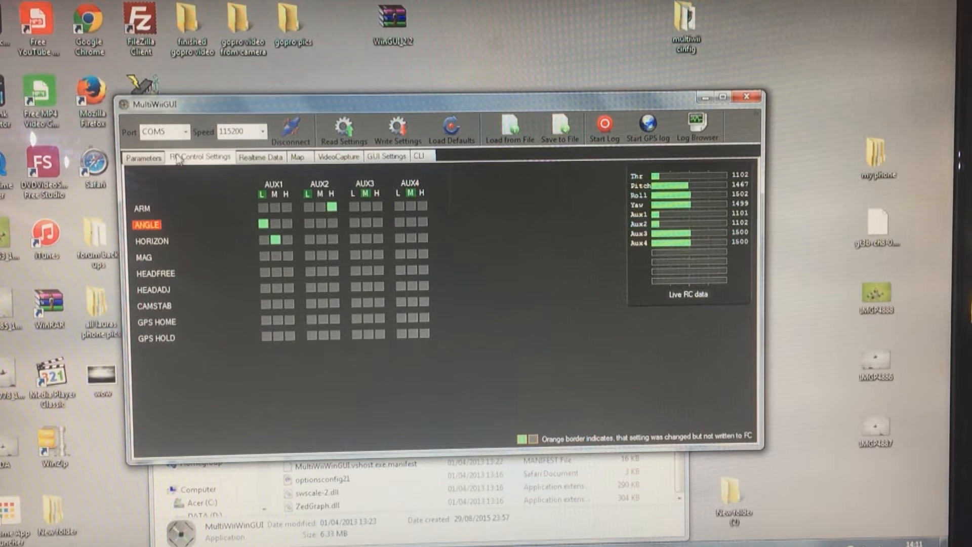
{"action": "left_click", "coordinate": [260, 156]}
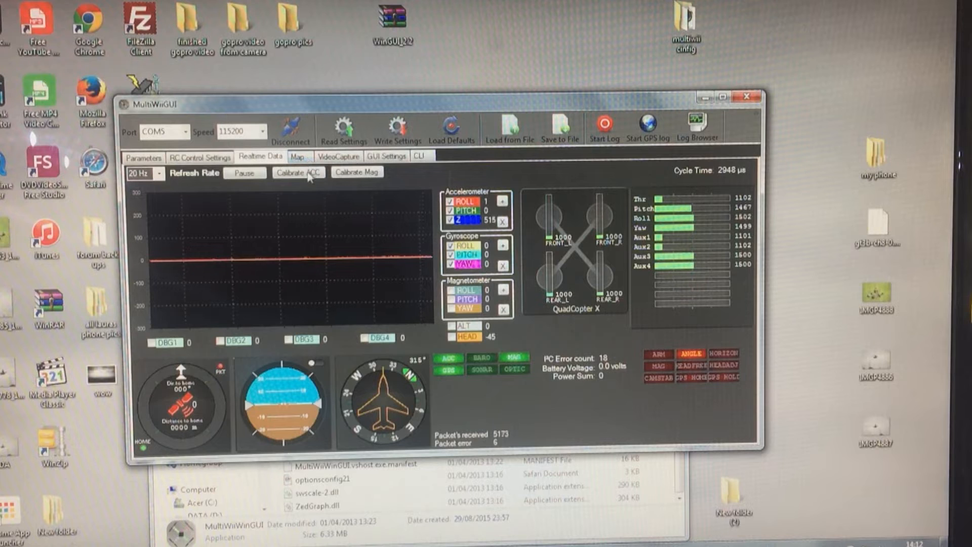
Calibrate the accelerometer from the Realtime Data page while sensor graphs stream.
{"action": "left_click", "coordinate": [298, 173]}
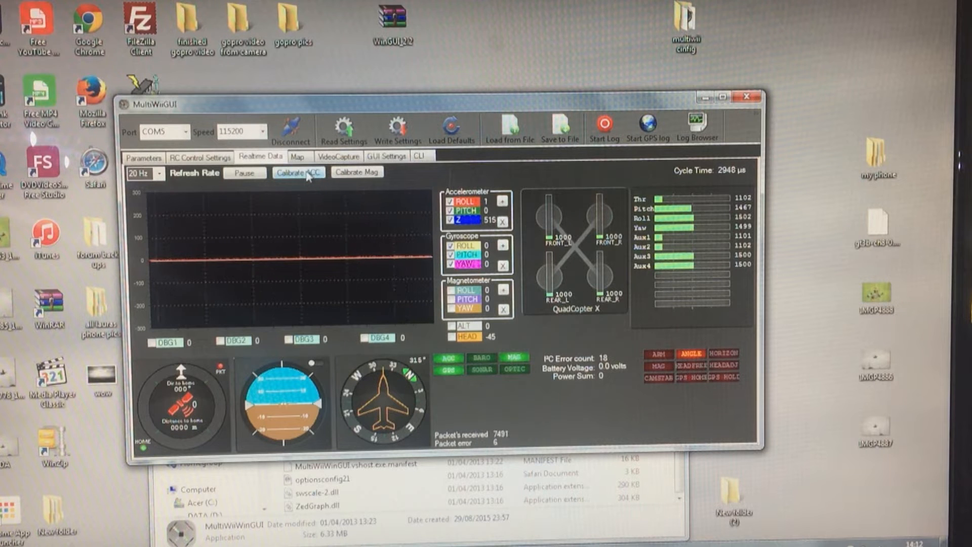
Browse the Map, VideoCapture and CLI views, then return to the Parameters page.
{"action": "left_click", "coordinate": [297, 157]}
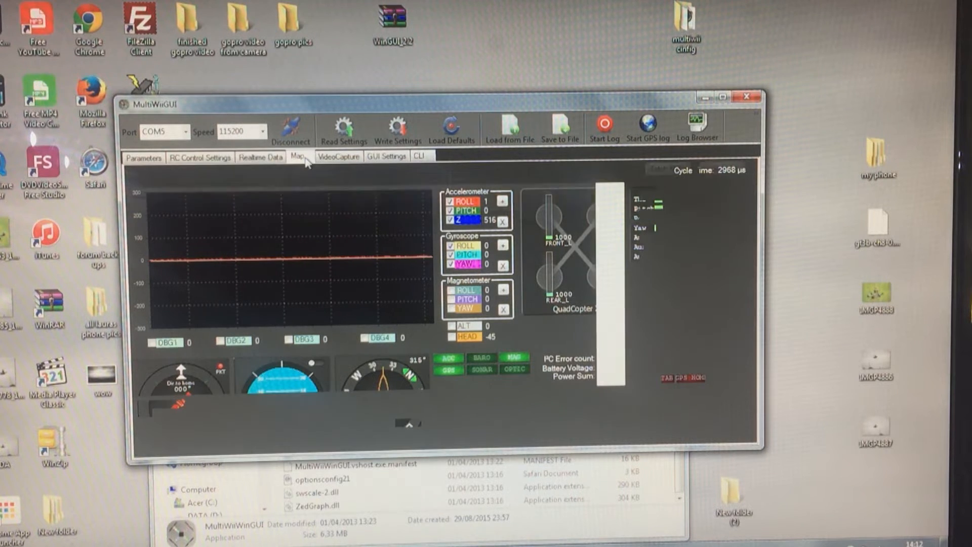
{"action": "left_click", "coordinate": [338, 157]}
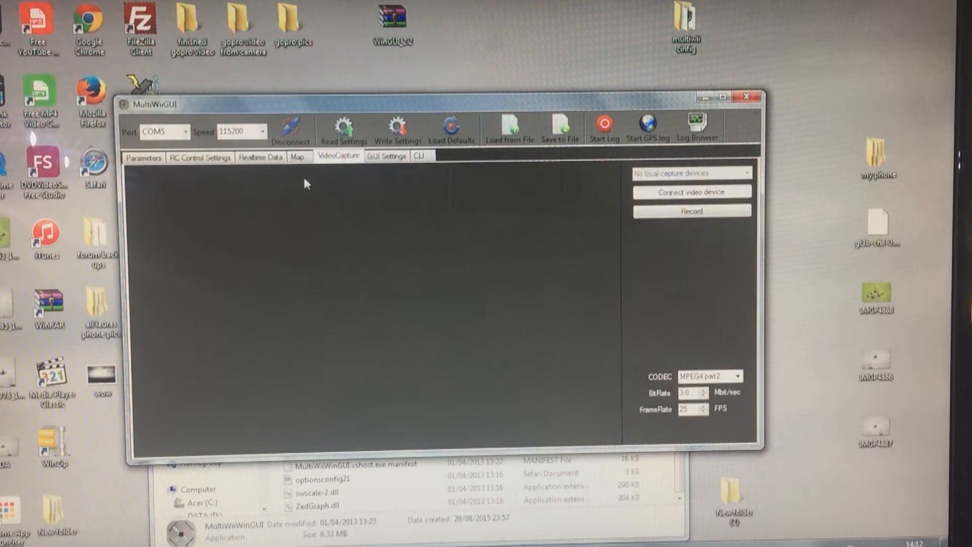
{"action": "left_click", "coordinate": [386, 156]}
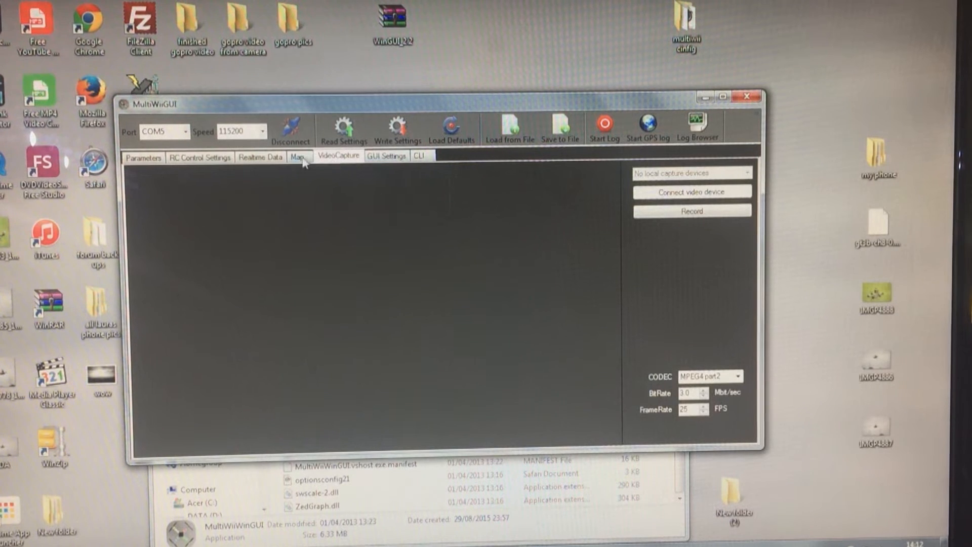
{"action": "left_click", "coordinate": [418, 156]}
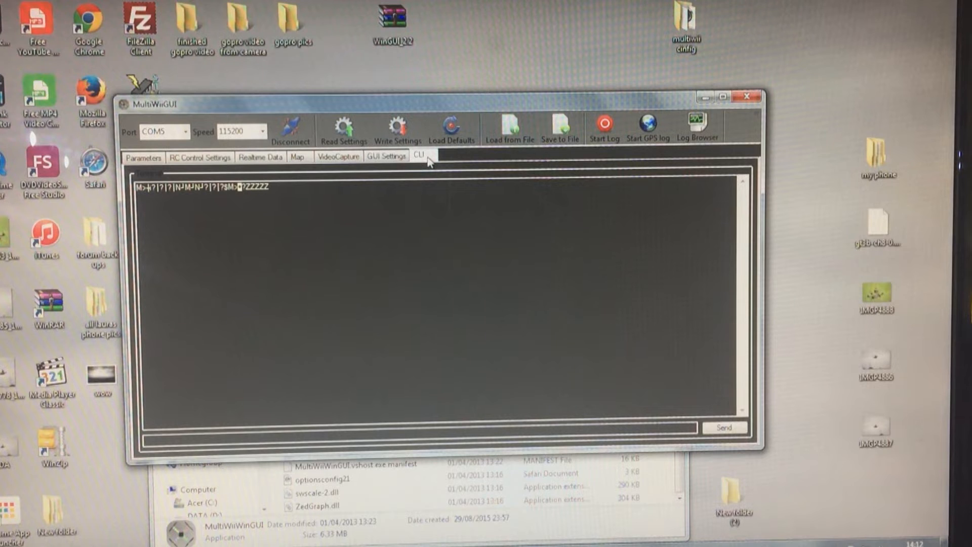
{"action": "left_click", "coordinate": [142, 156]}
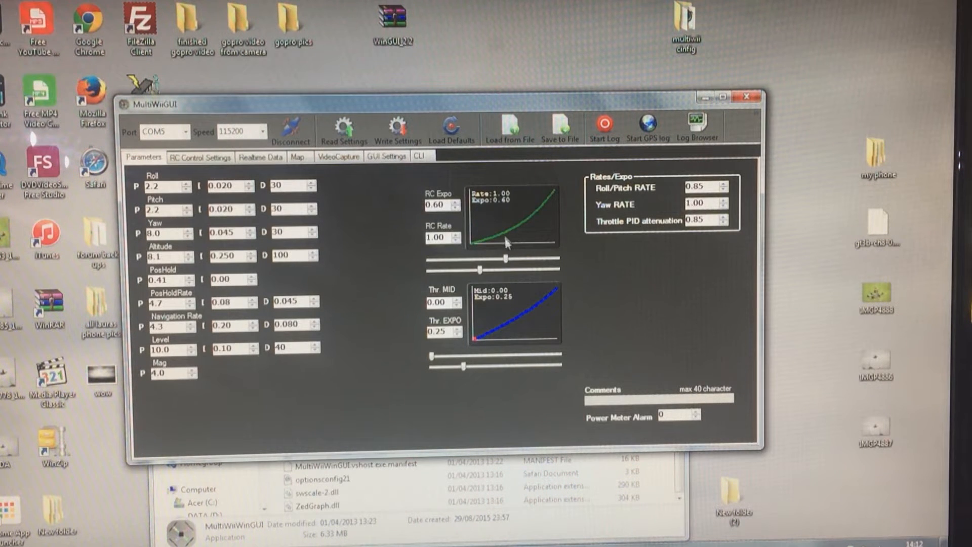
{"action": "mouse_move", "coordinate": [607, 198]}
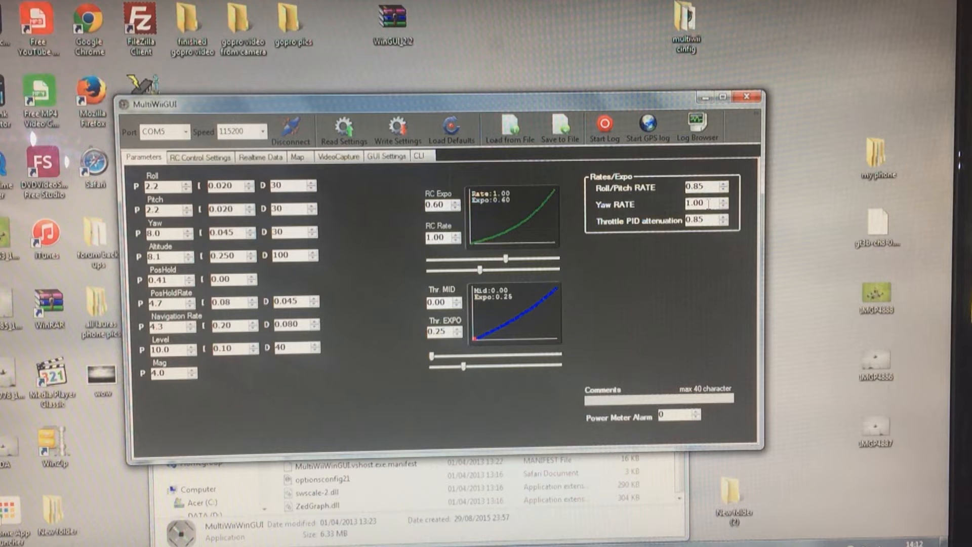
{"action": "mouse_move", "coordinate": [614, 233]}
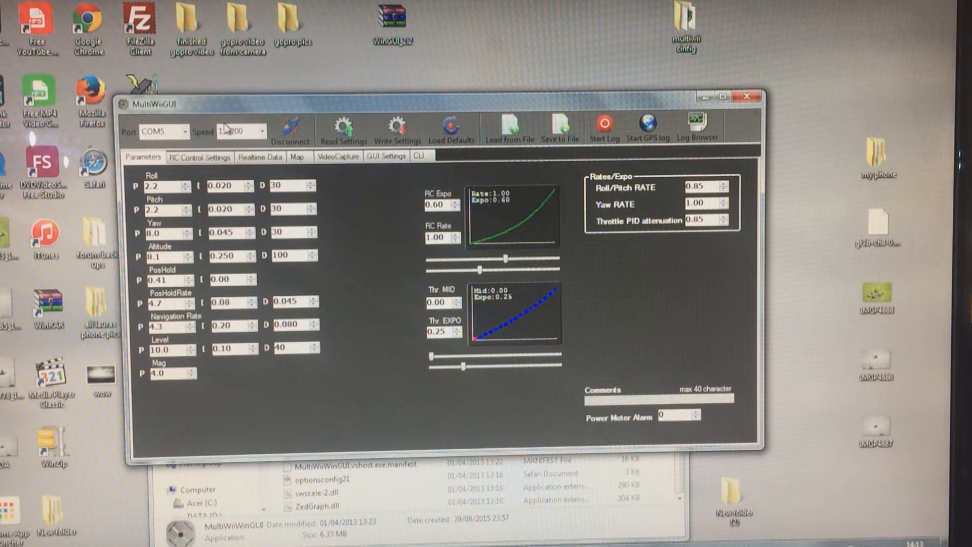
Close MultiWiiWinGUI, leaving the desktop empty.
{"action": "left_click", "coordinate": [746, 97]}
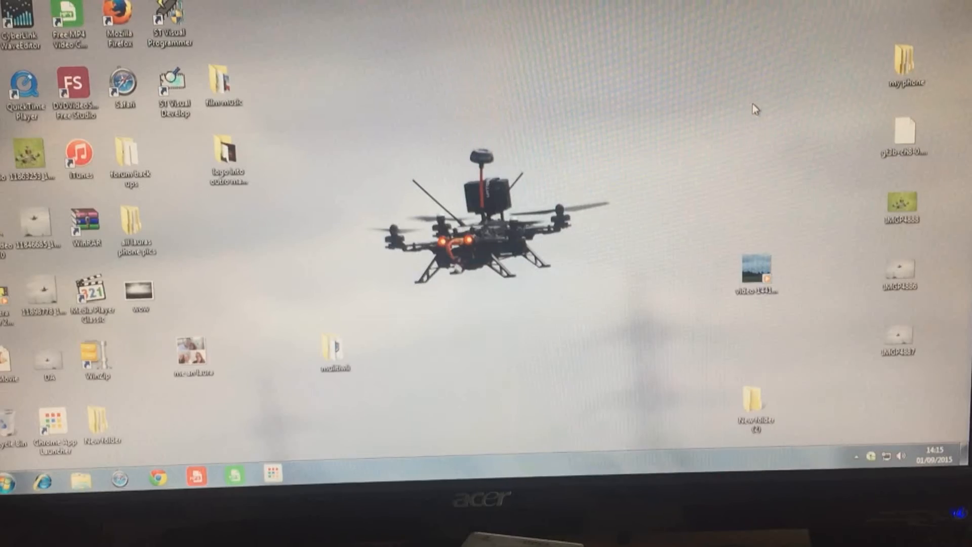